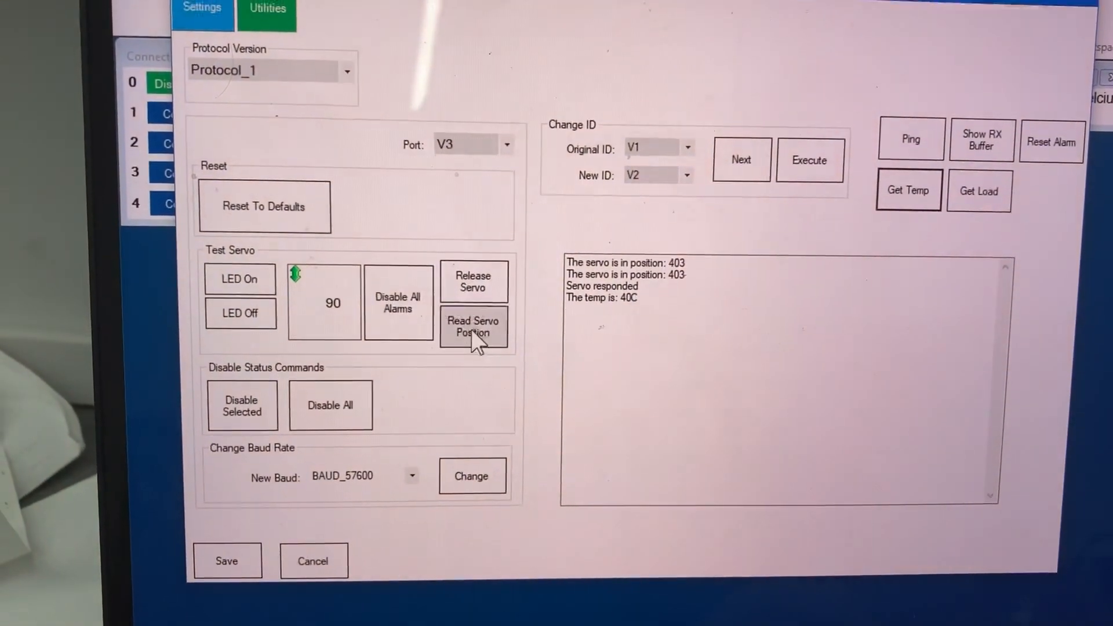
- Log repeated servo position readings, ranging from about 317 to 741
left_click(473, 327)
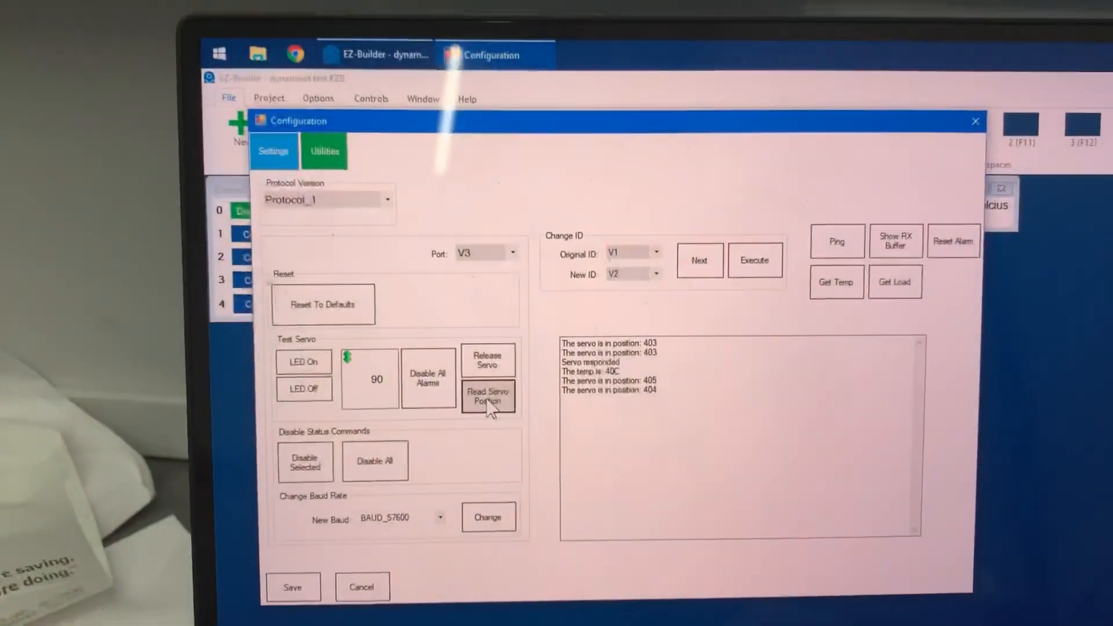
left_click(488, 396)
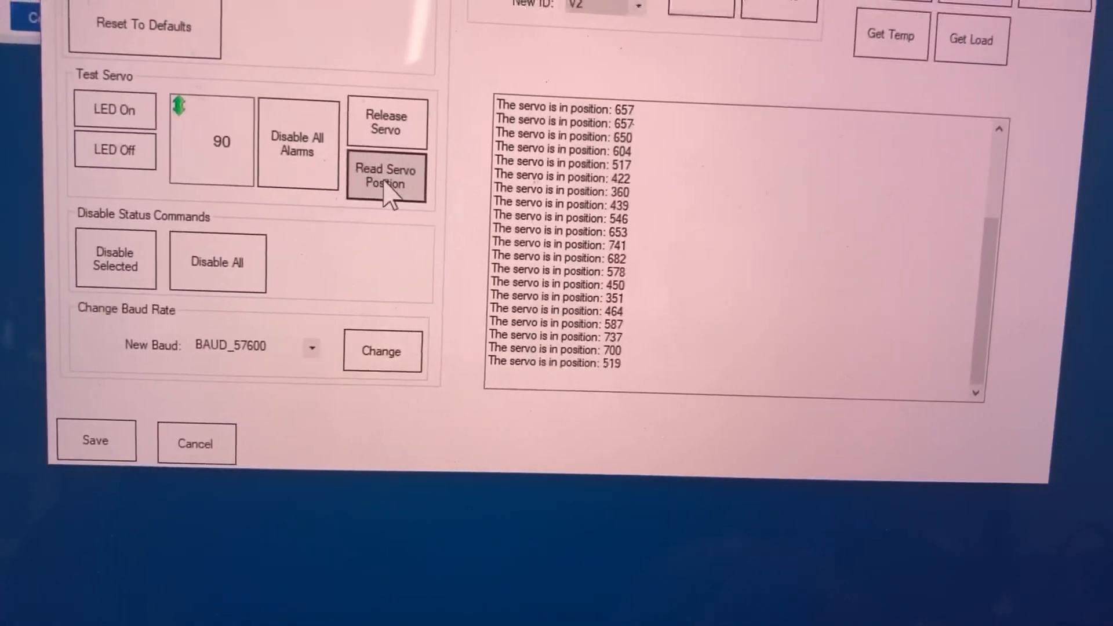
left_click(386, 179)
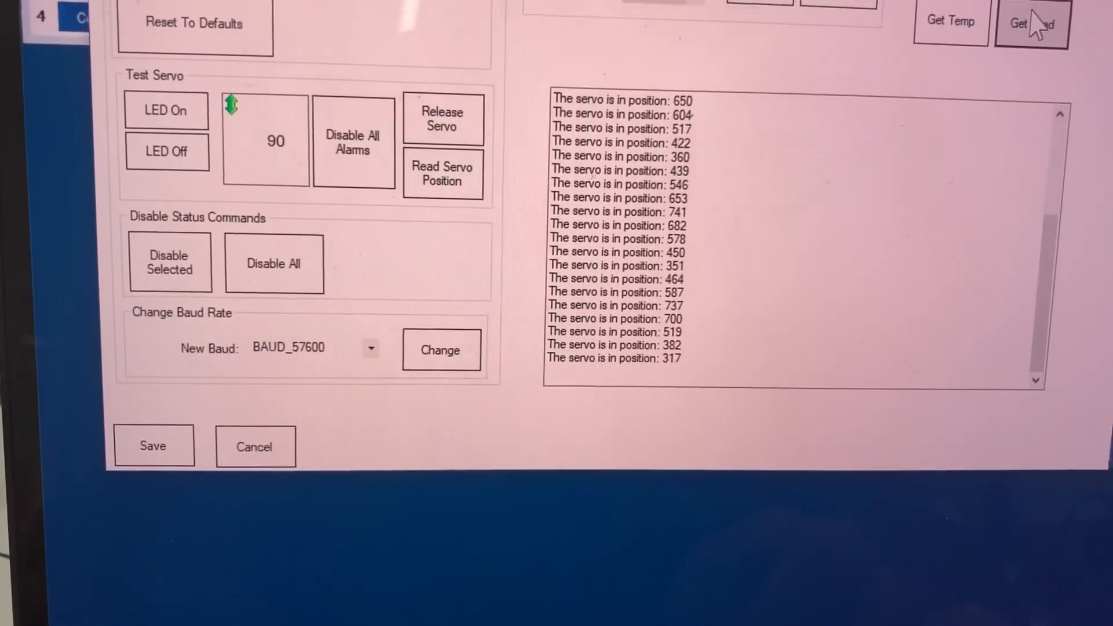
- Log servo load readings with direction: 143 CW, 343 CCW, 216 and 103 CW
left_click(1030, 25)
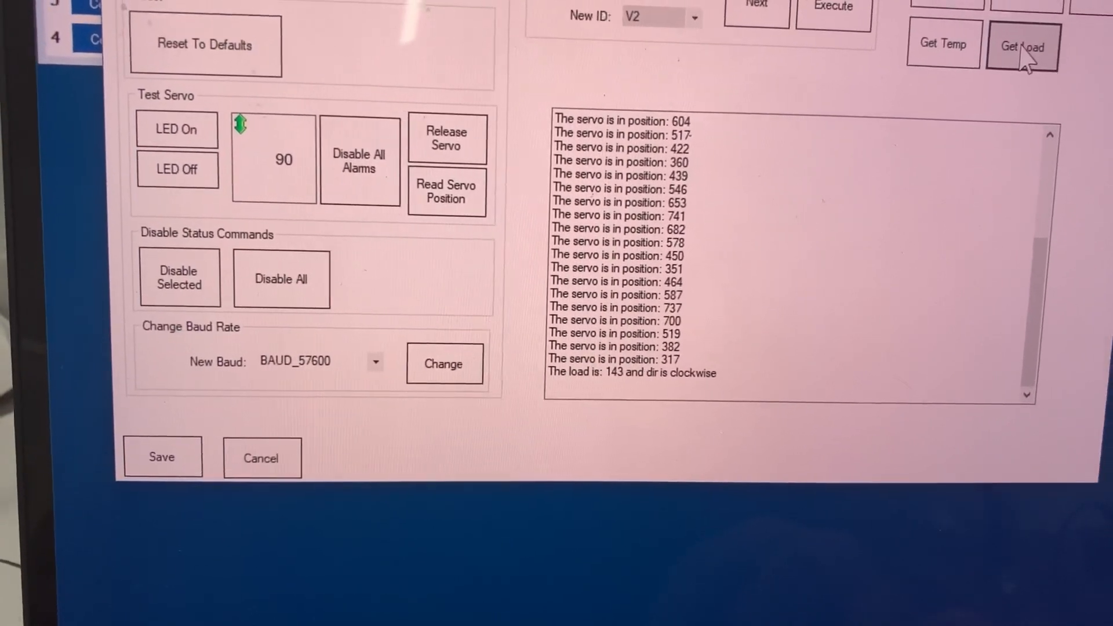
left_click(1028, 46)
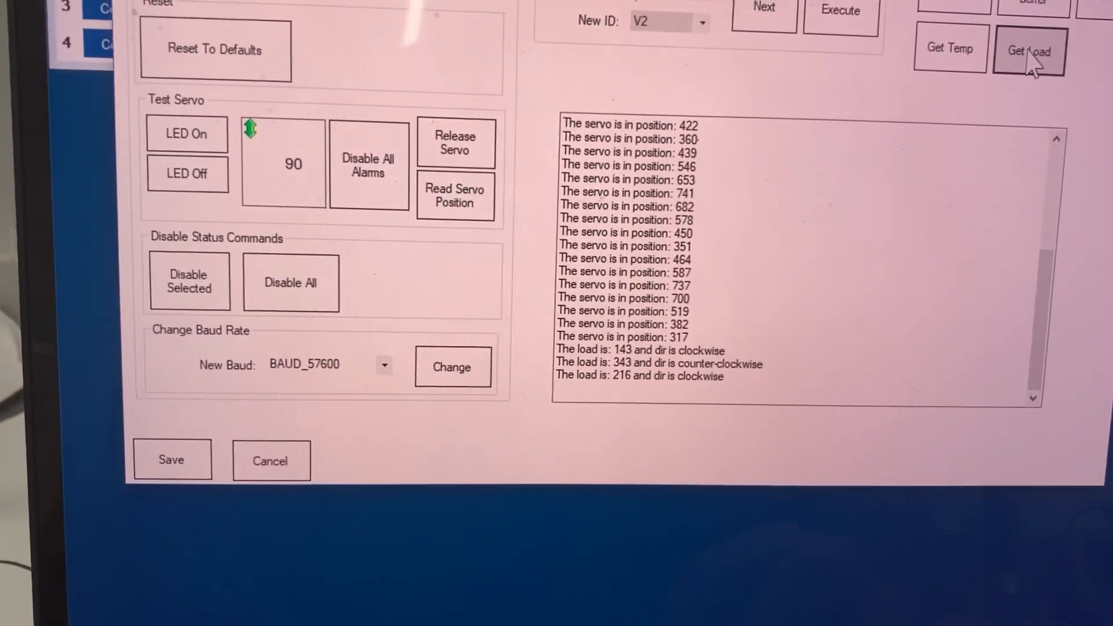
left_click(1030, 50)
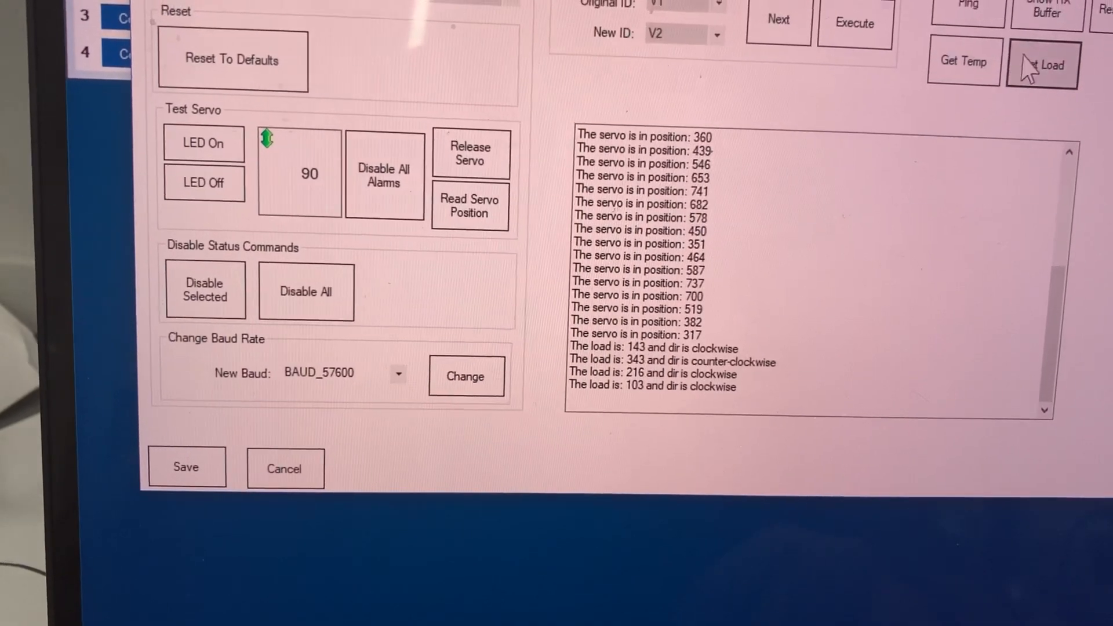